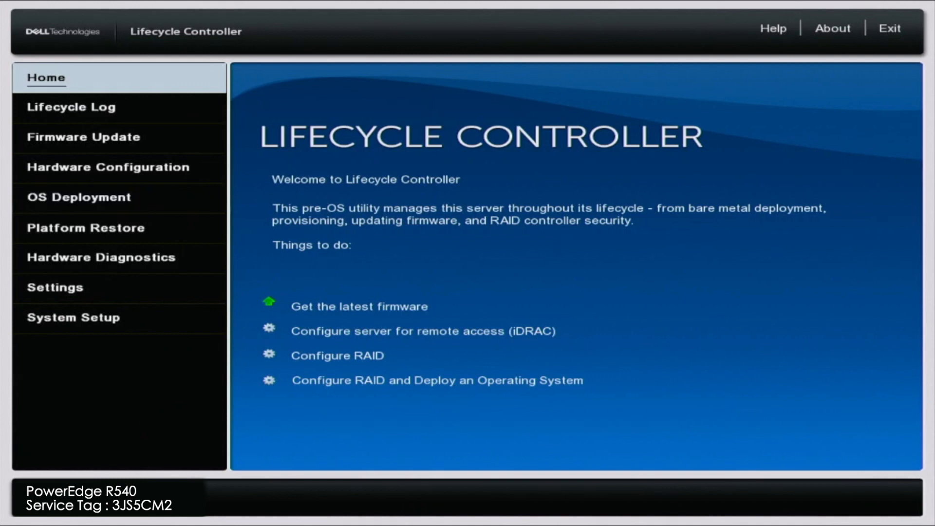
# Enter Lifecycle Controller via F10 and go to its Settings page.
pyautogui.press('F10')
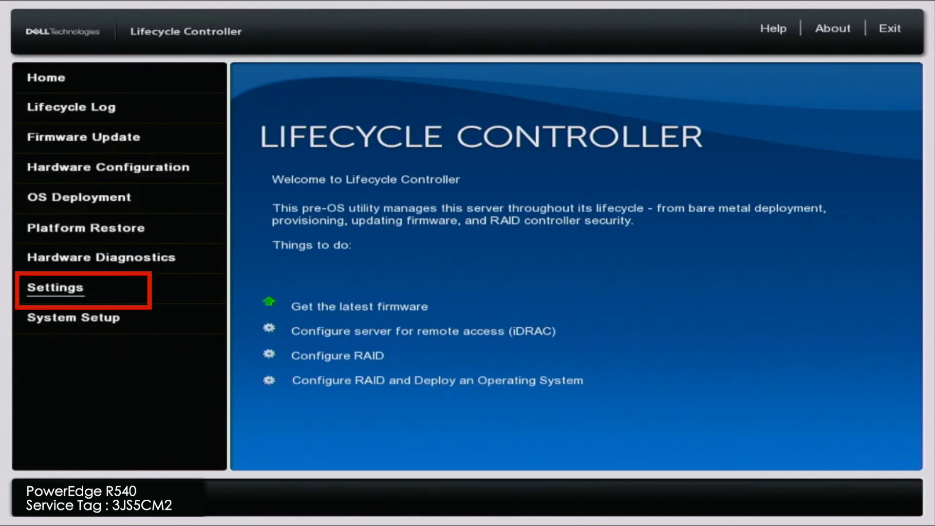
pyautogui.click(54, 288)
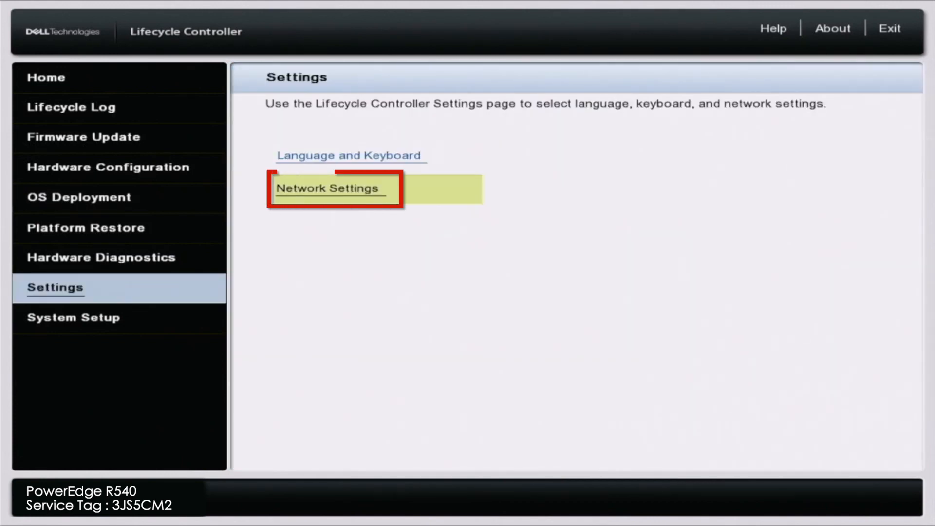
# Set Embedded NIC 1's IPv4 address source to Static IP in Network Settings.
pyautogui.click(327, 188)
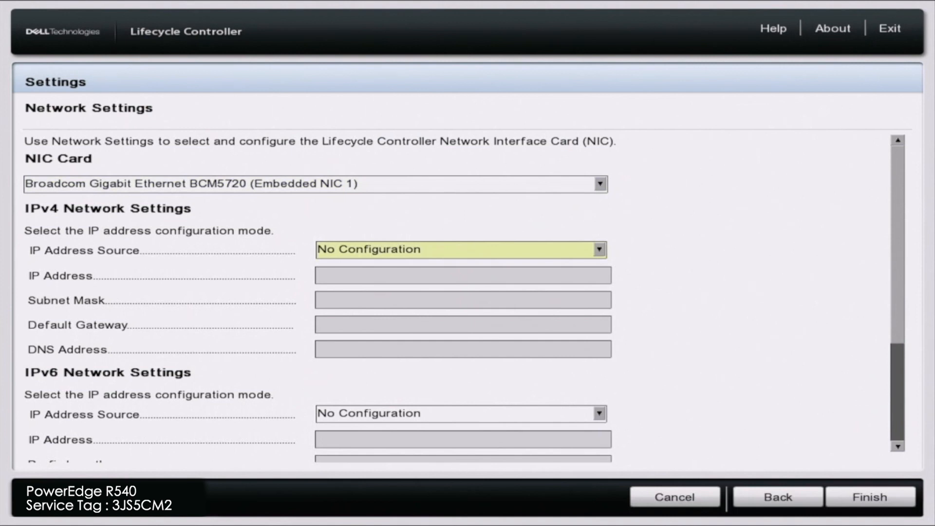
pyautogui.click(459, 250)
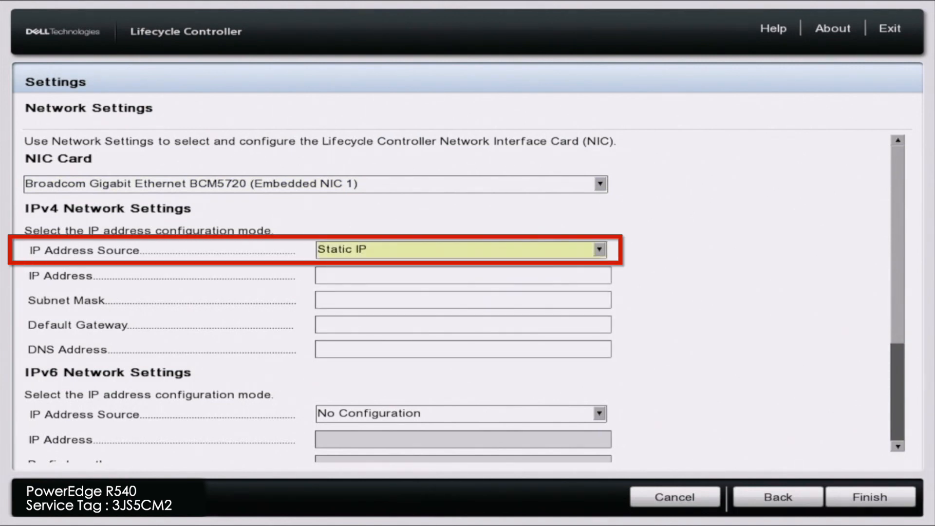
# Enter IP 172.16.50.200, mask 255.255.255.0, gateway 172.16.50.1 and DNS 8.8.8.8.
pyautogui.click(462, 275)
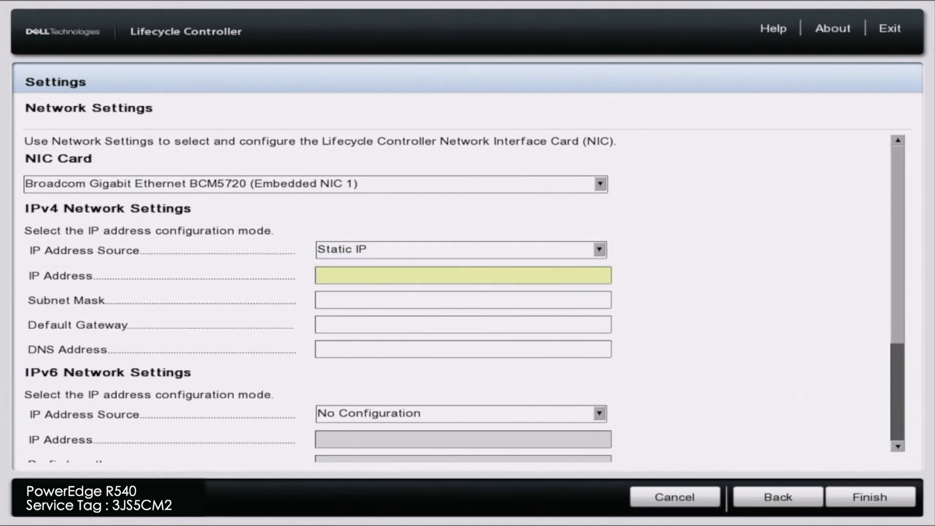
pyautogui.write('1')
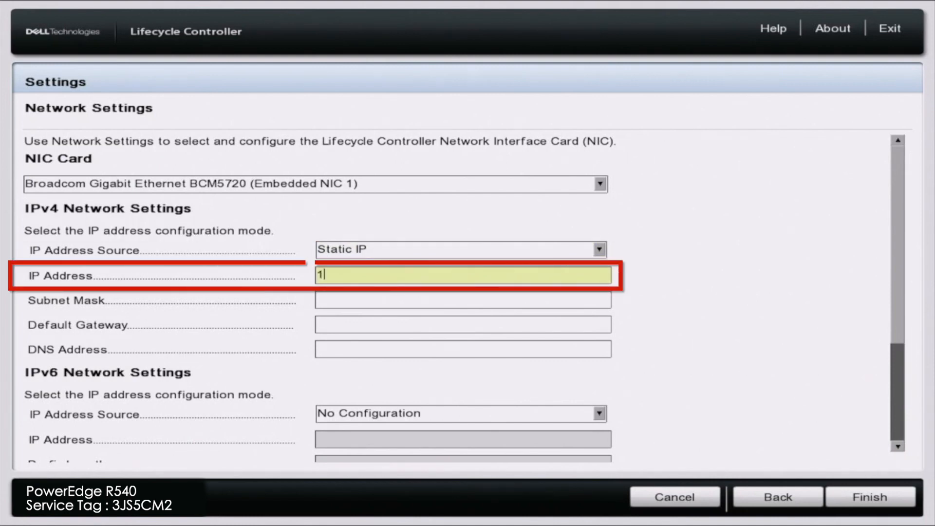
pyautogui.write('72.16')
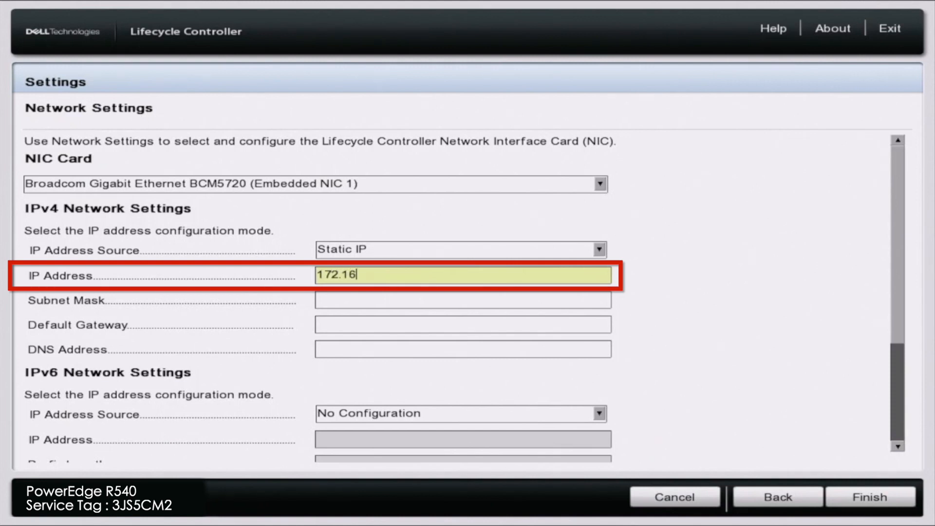
pyautogui.write('.50.200')
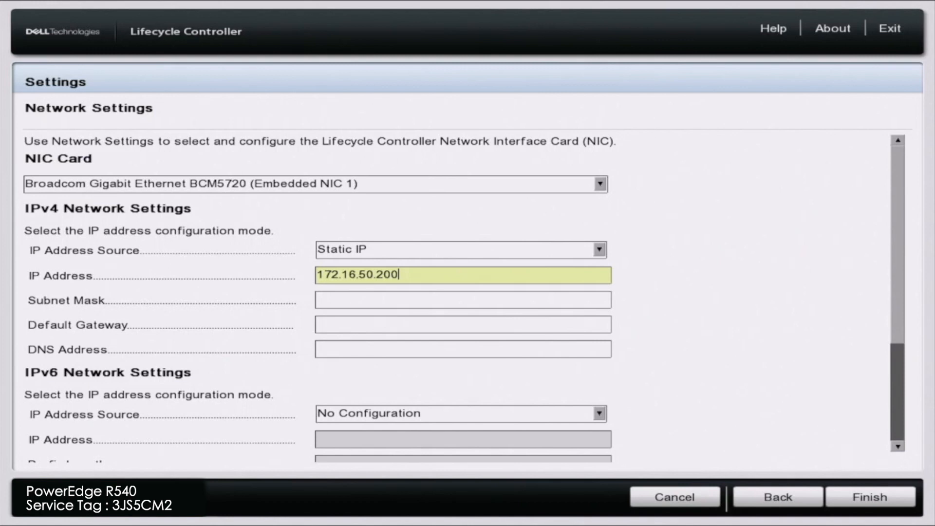
pyautogui.write('255.255.255.0')
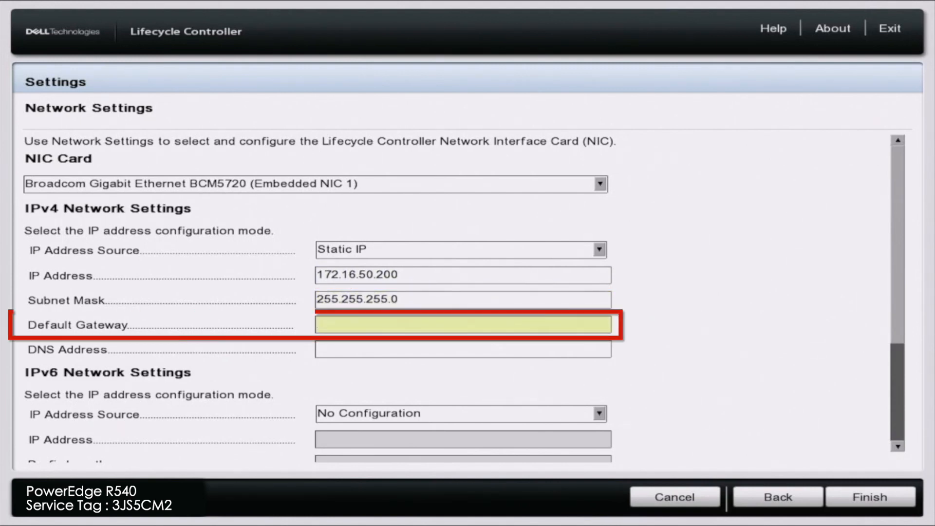
pyautogui.write('172.16.')
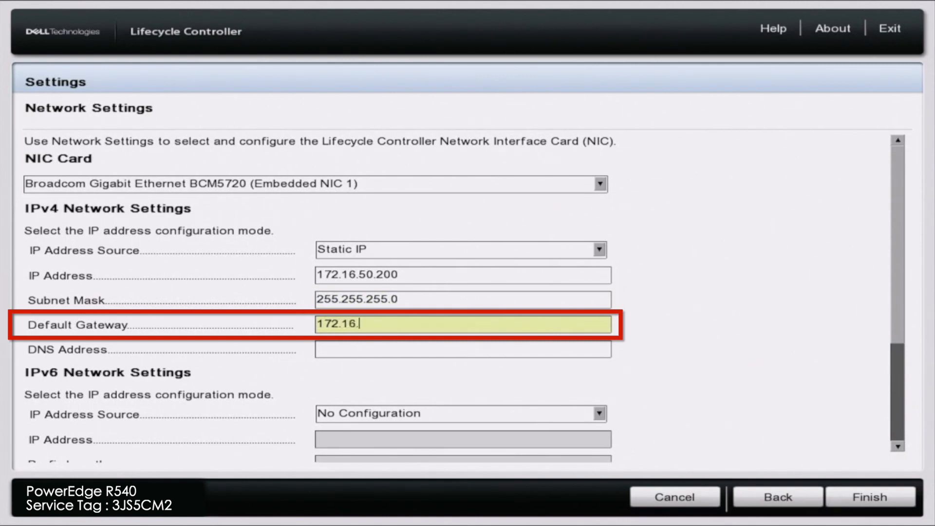
pyautogui.write('8.8.8.8')
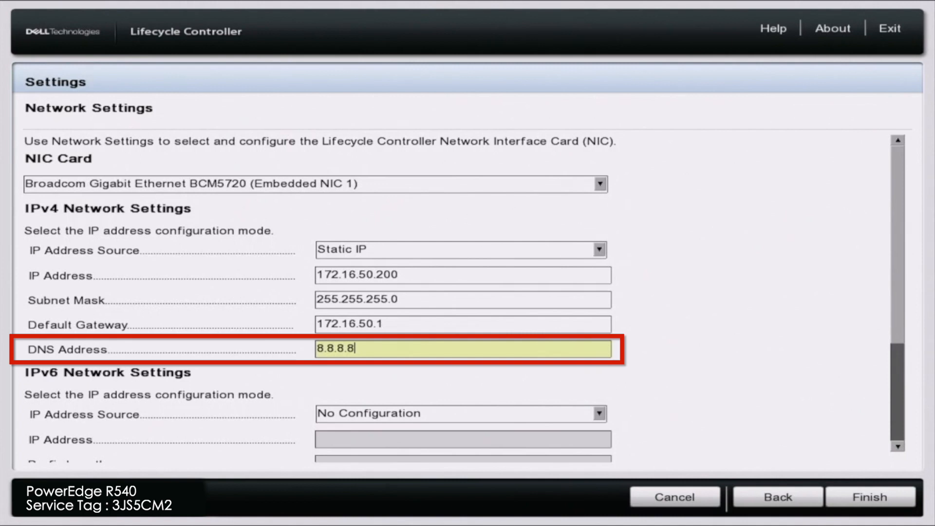
pyautogui.click(460, 413)
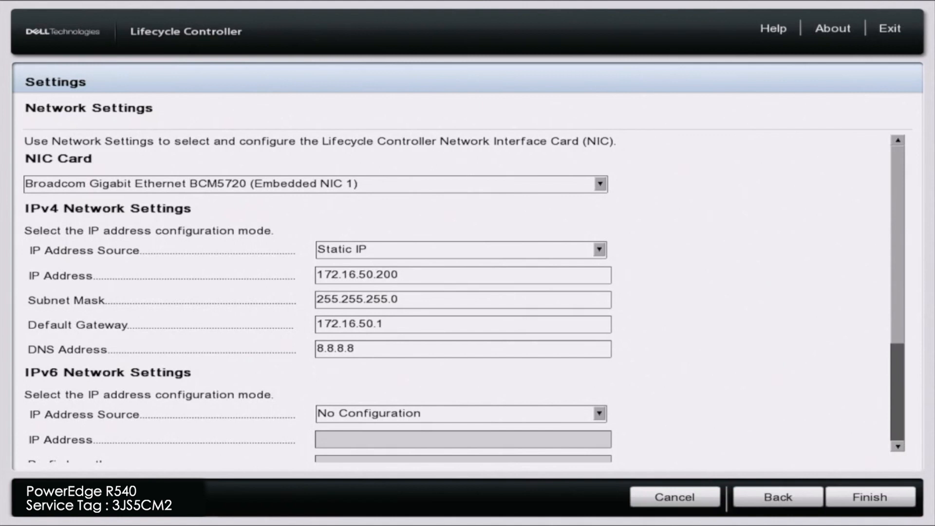
# Apply the static network settings, acknowledge the Success dialog and return to Home.
pyautogui.click(869, 497)
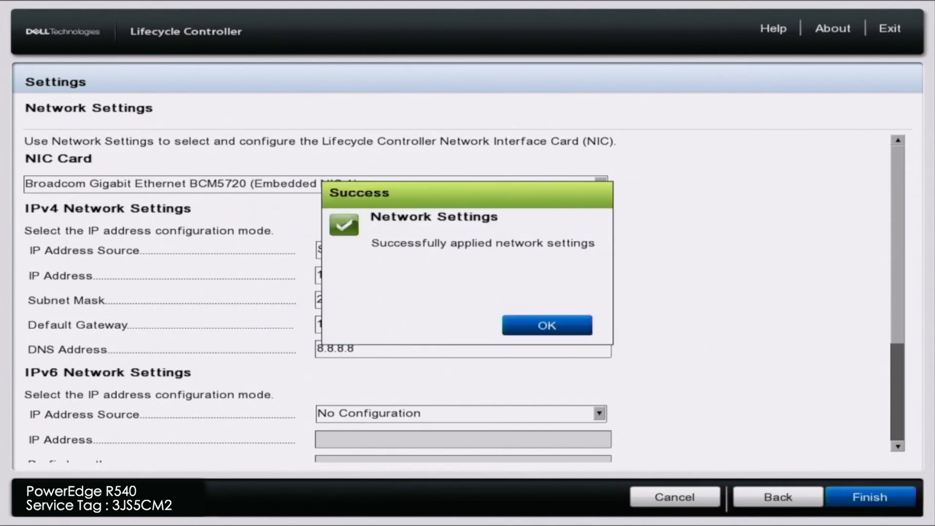
pyautogui.click(545, 325)
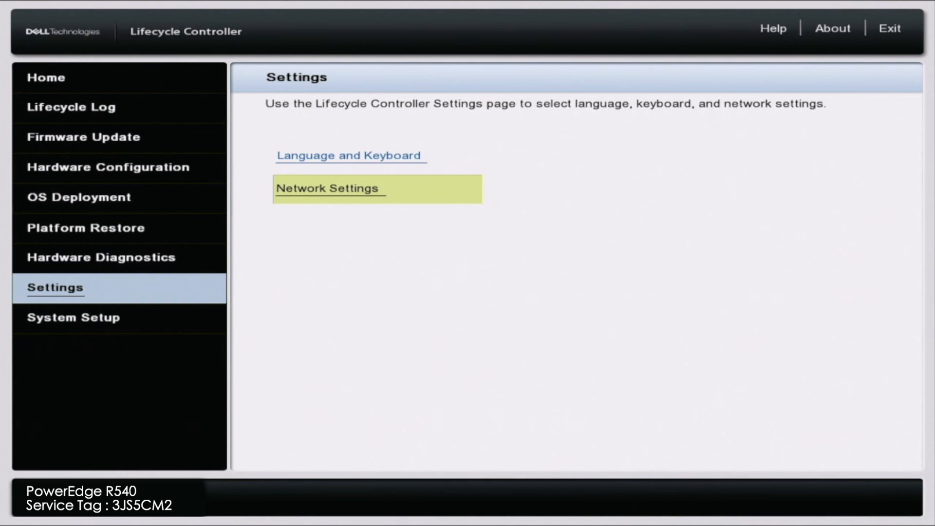
pyautogui.click(46, 78)
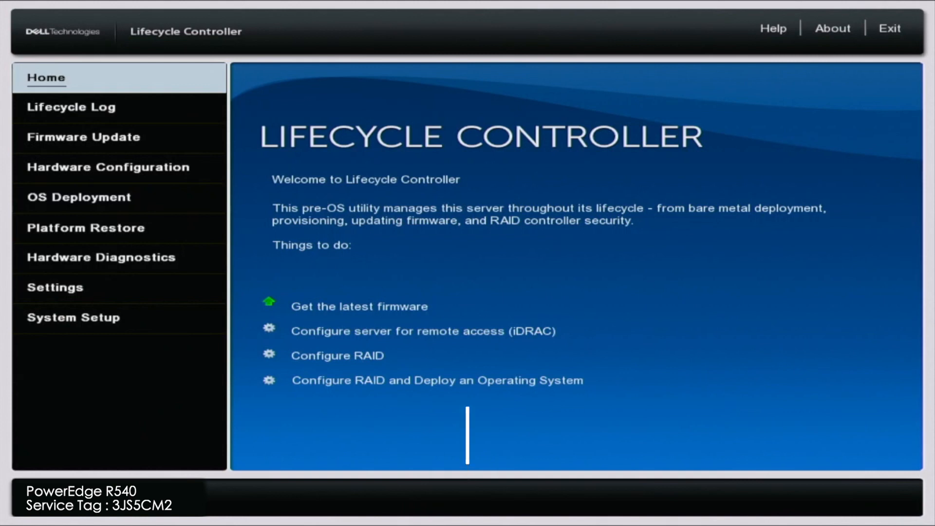
# Reopen Network Settings for Embedded NIC 1 and switch the IPv4 source to DHCP.
pyautogui.press('F10')
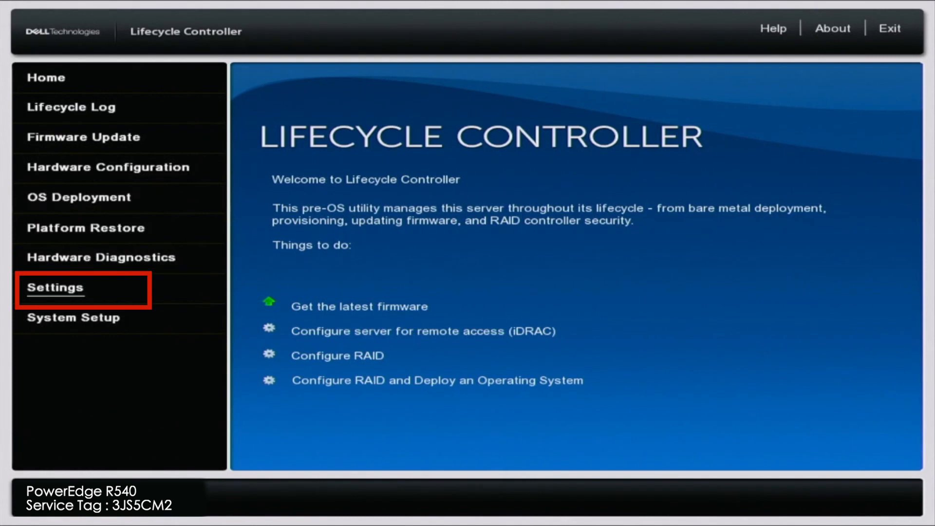
pyautogui.click(55, 287)
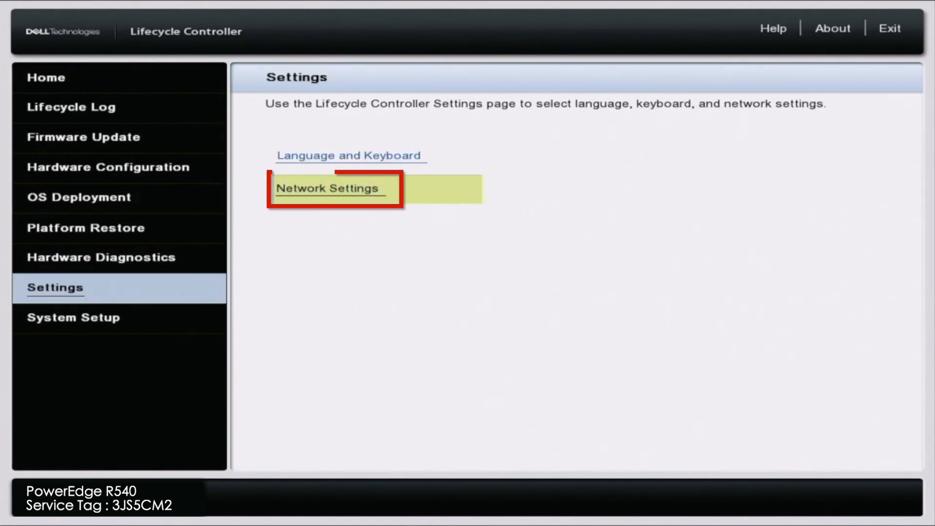
pyautogui.click(327, 188)
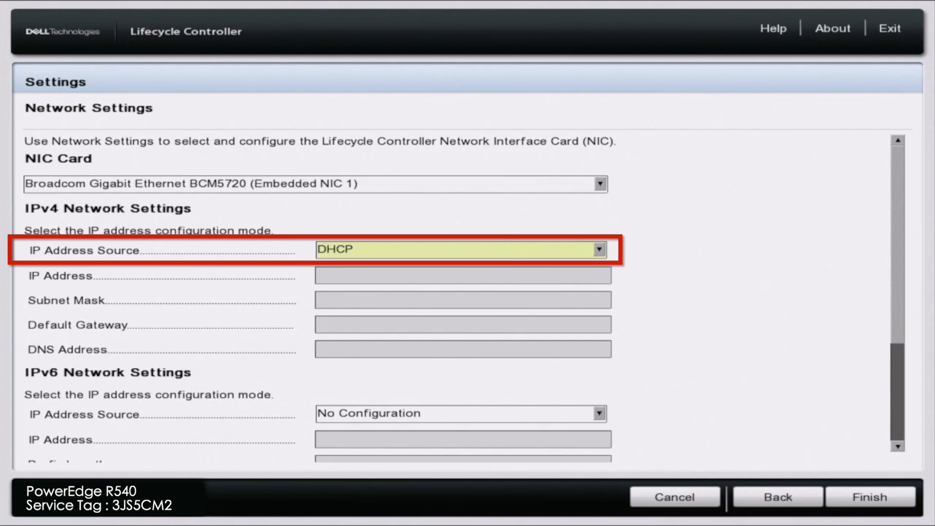
# Apply the DHCP IPv4 settings with Finish, leaving the operation-in-progress notice running.
pyautogui.click(869, 497)
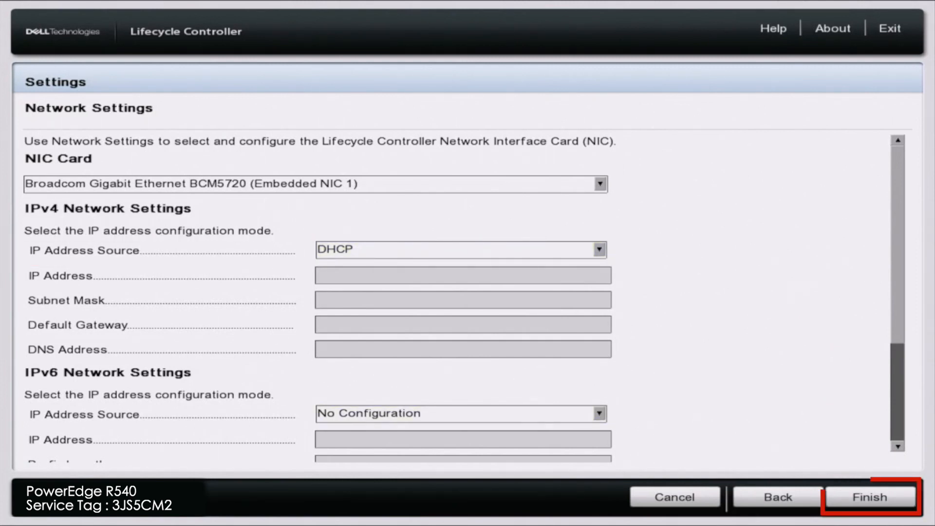
pyautogui.click(869, 497)
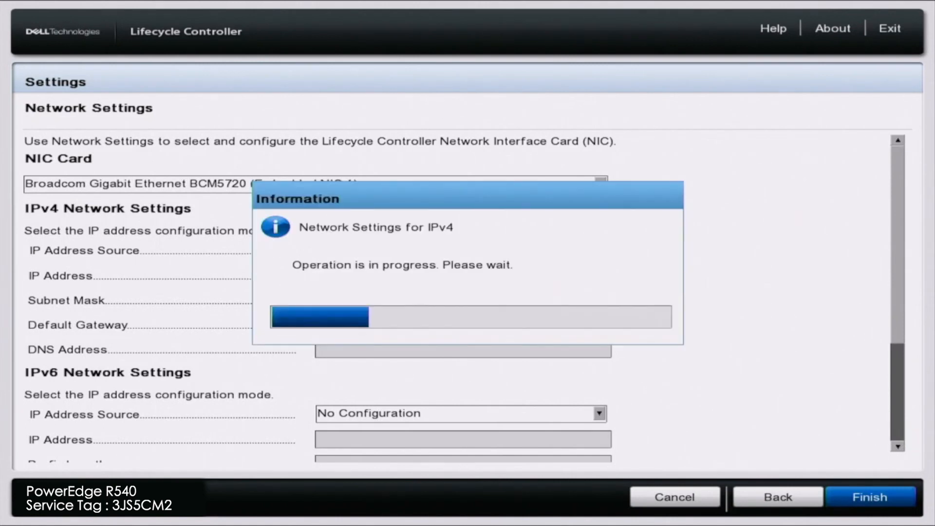